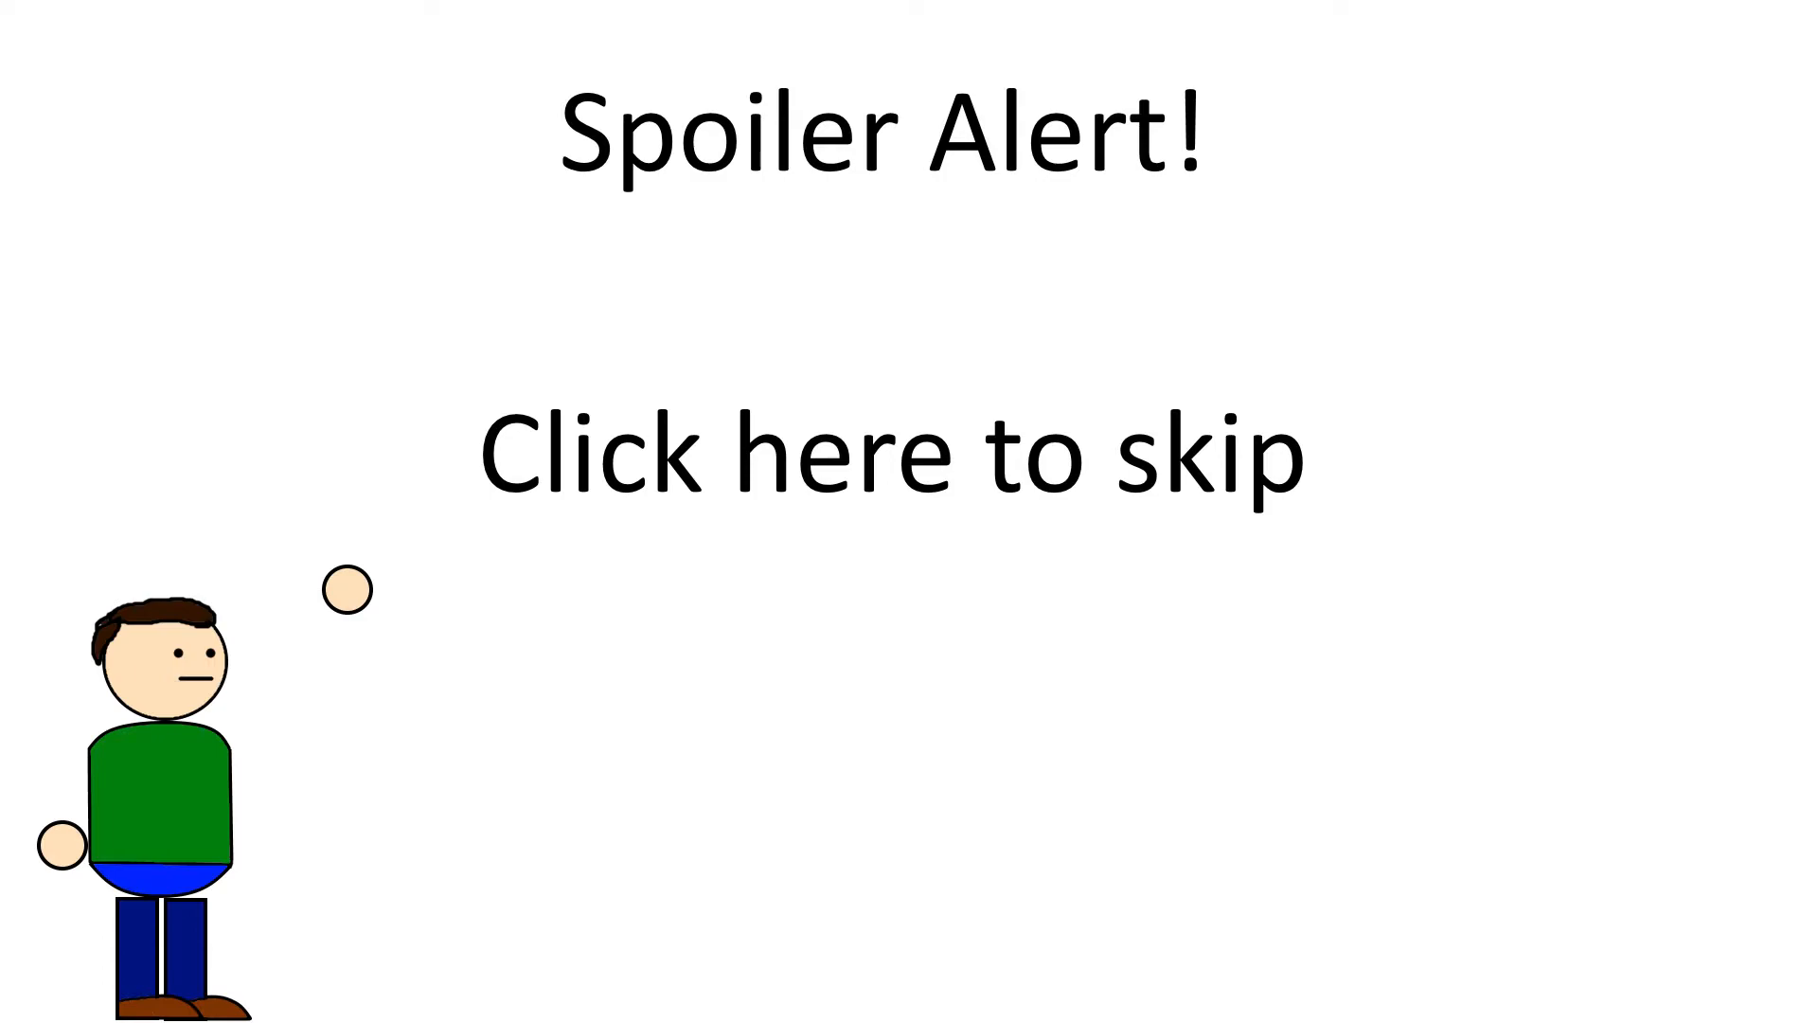
left_click(892, 453)
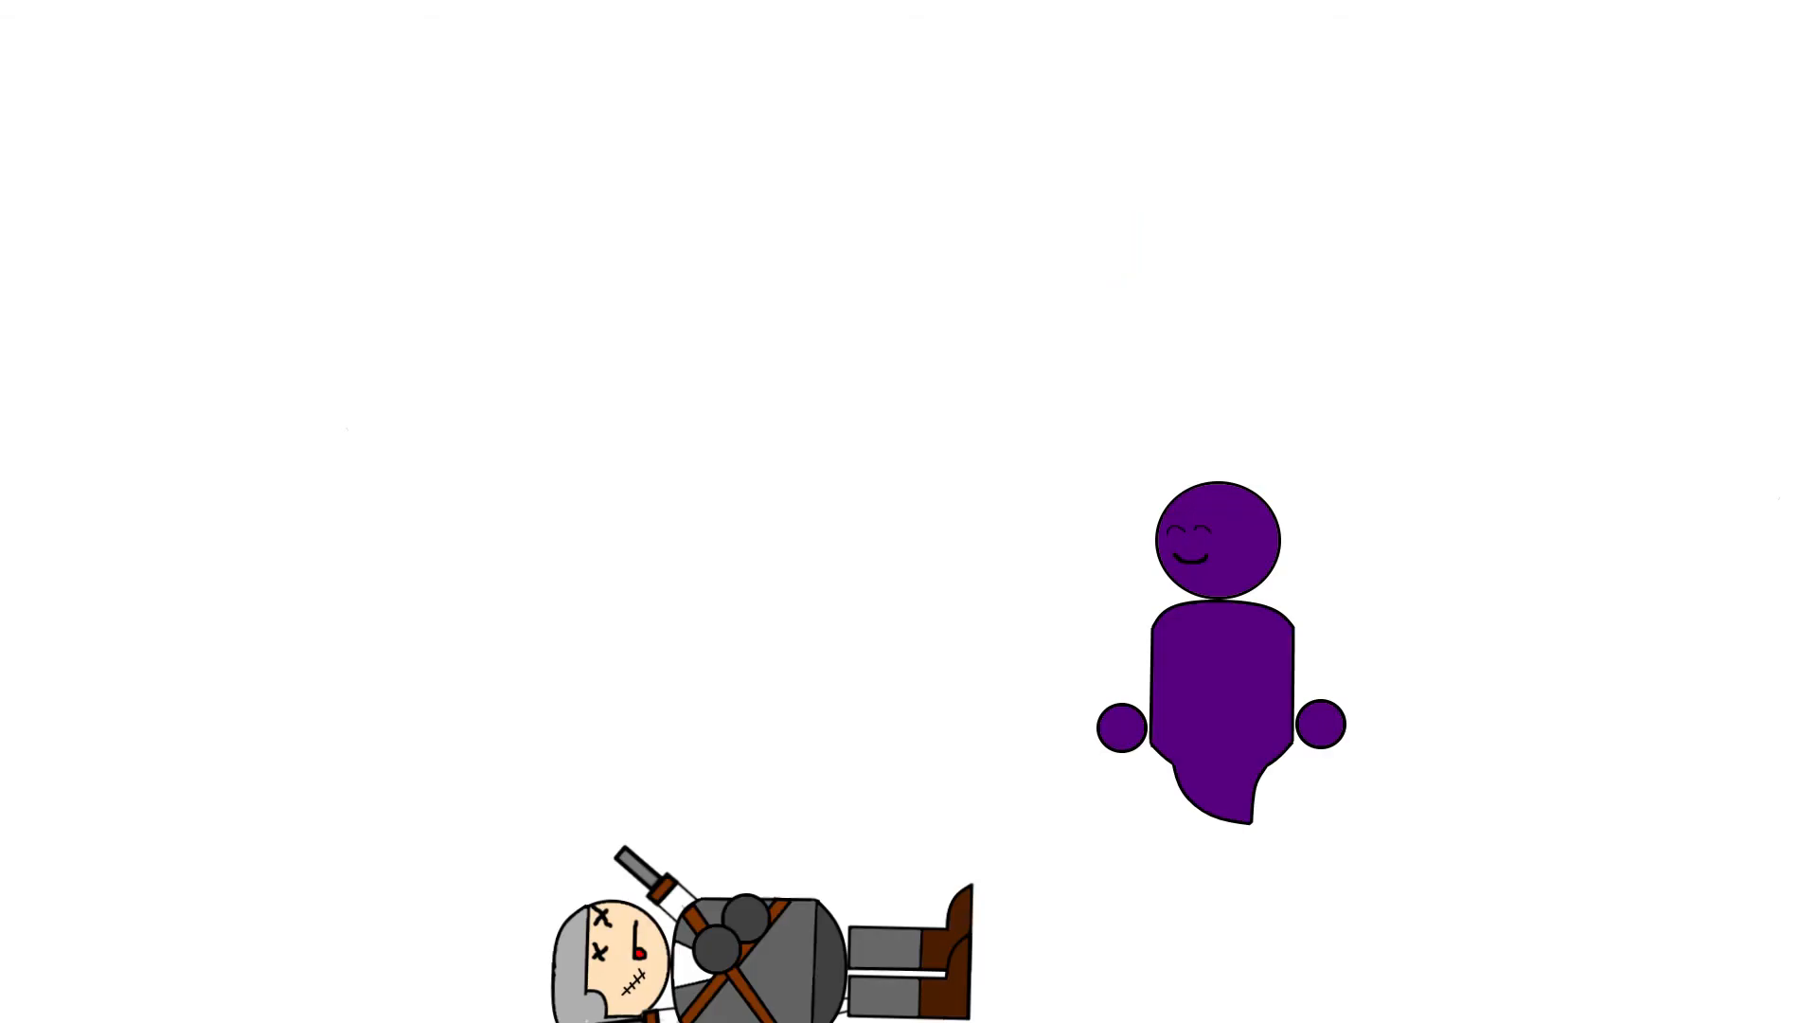
type("Jerk")
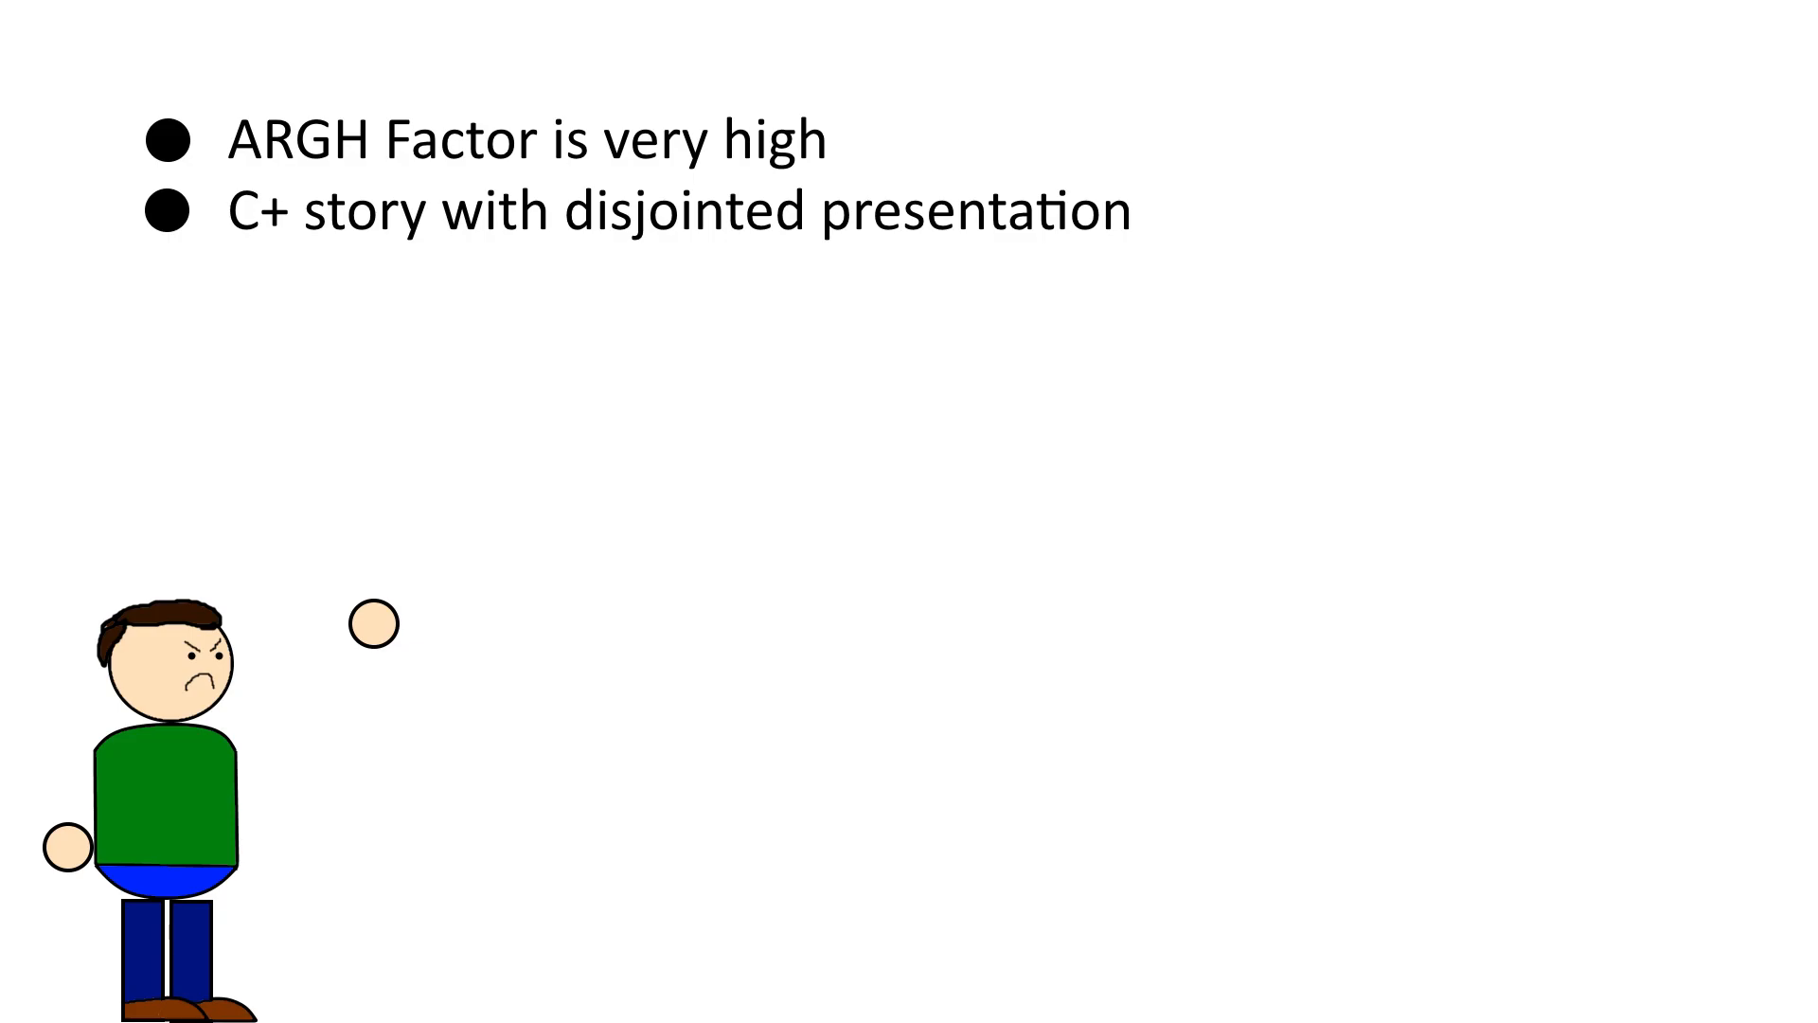
type("Frustrating mechanics")
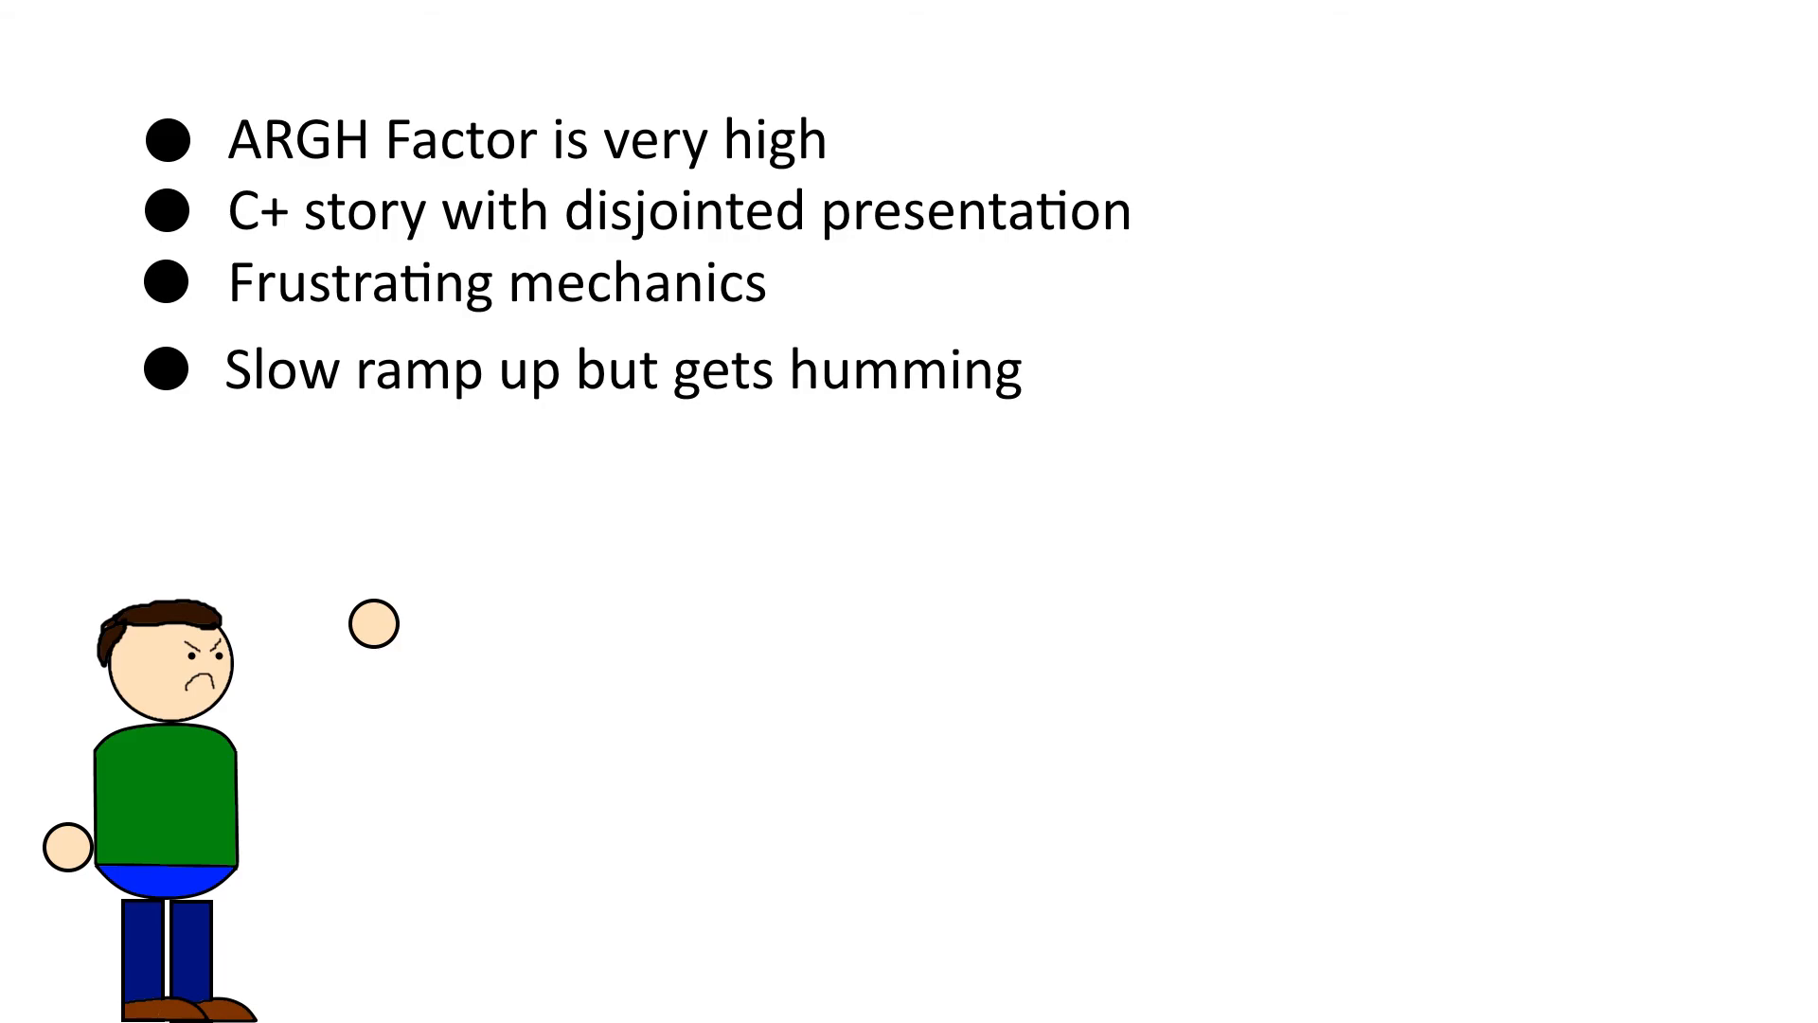
type("Meh ending")
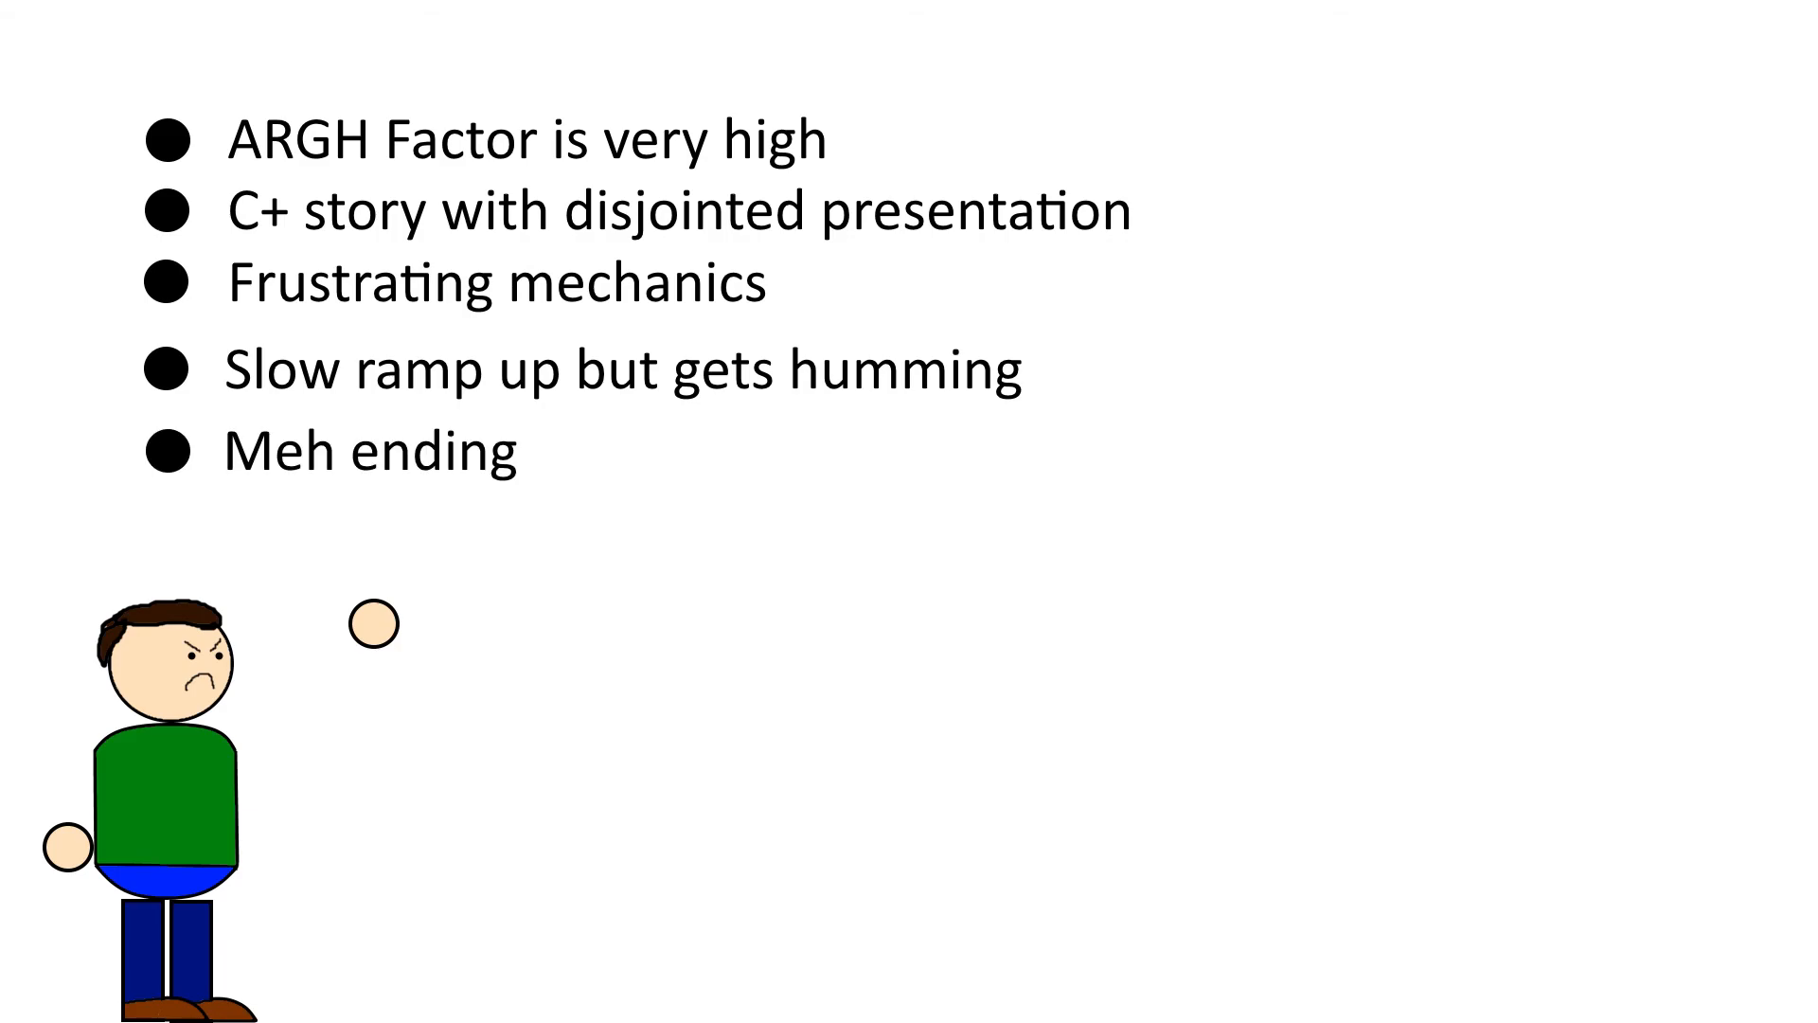